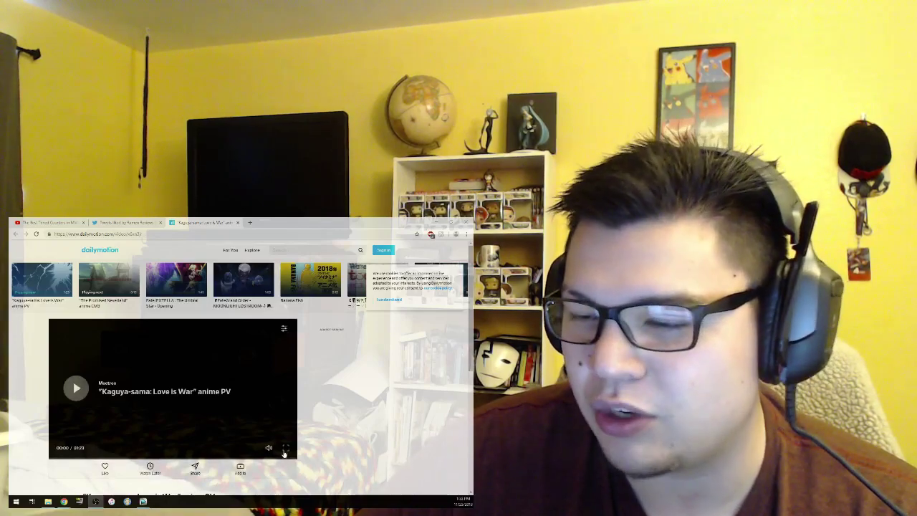
# Step: Expand the Kaguya-sama: Love is War PV to full screen and start playback
pyautogui.click(284, 447)
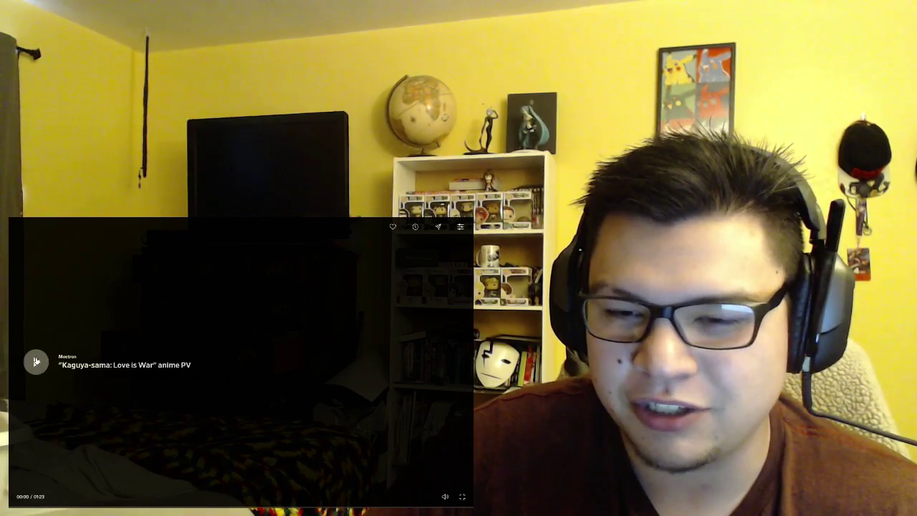
pyautogui.click(36, 361)
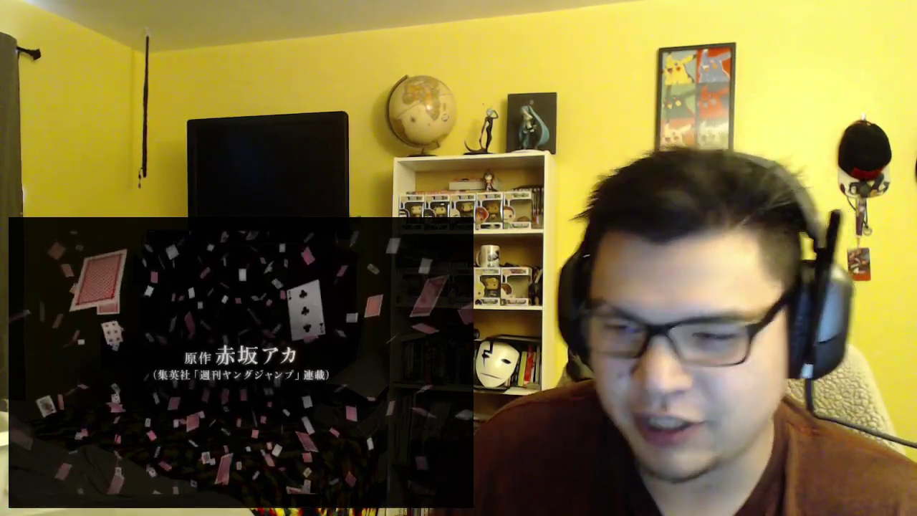